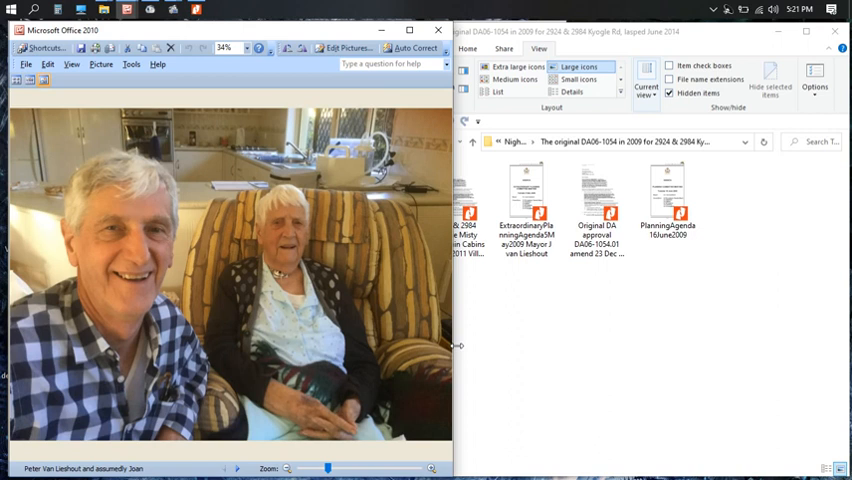
pyautogui.moveTo(275, 345)
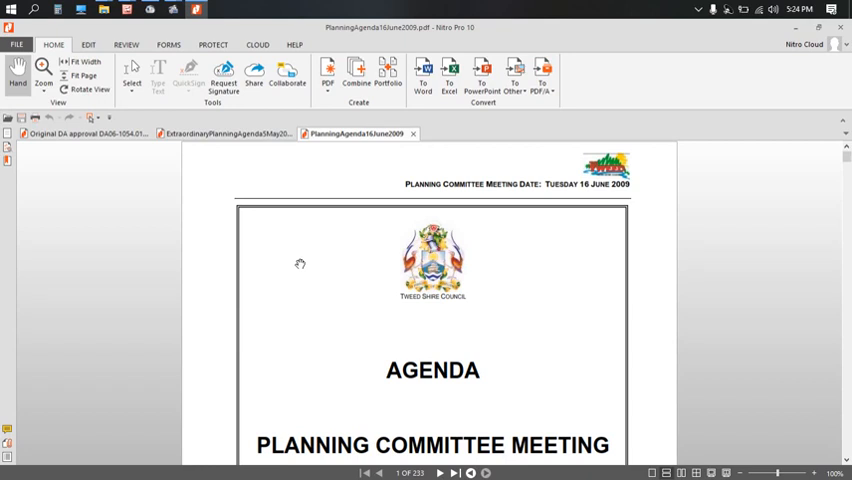
pyautogui.scroll(-3)
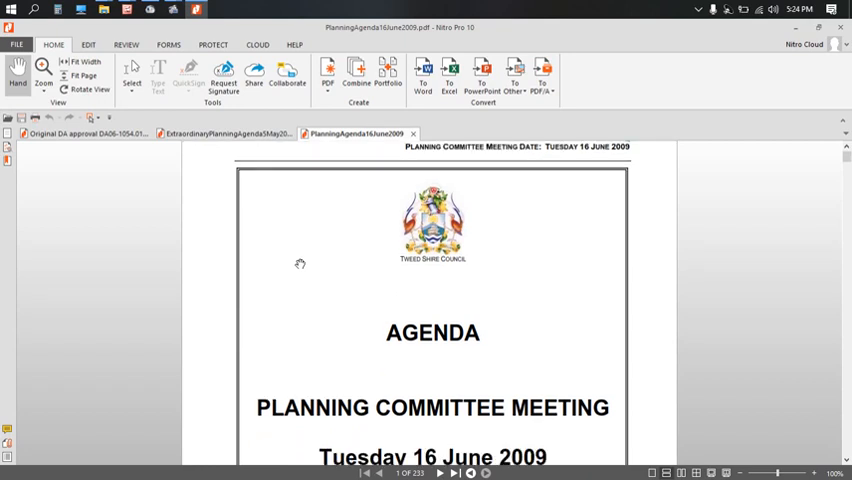
pyautogui.scroll(-3)
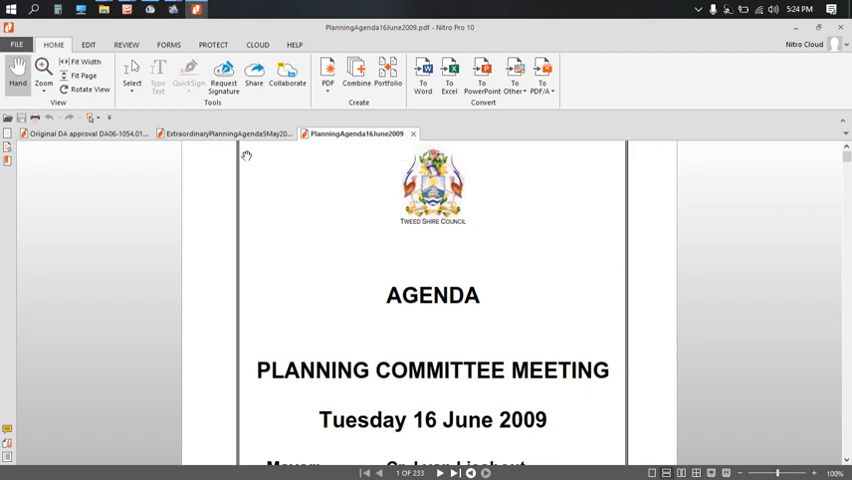
pyautogui.moveTo(346, 327)
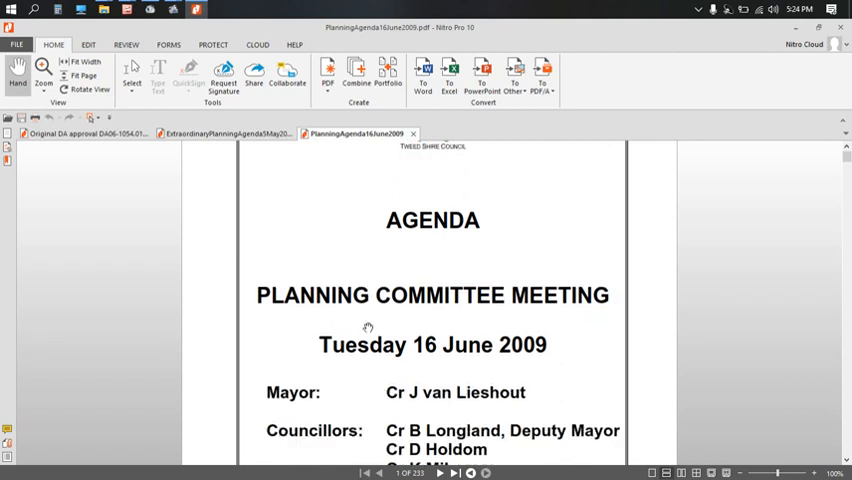
pyautogui.scroll(-3)
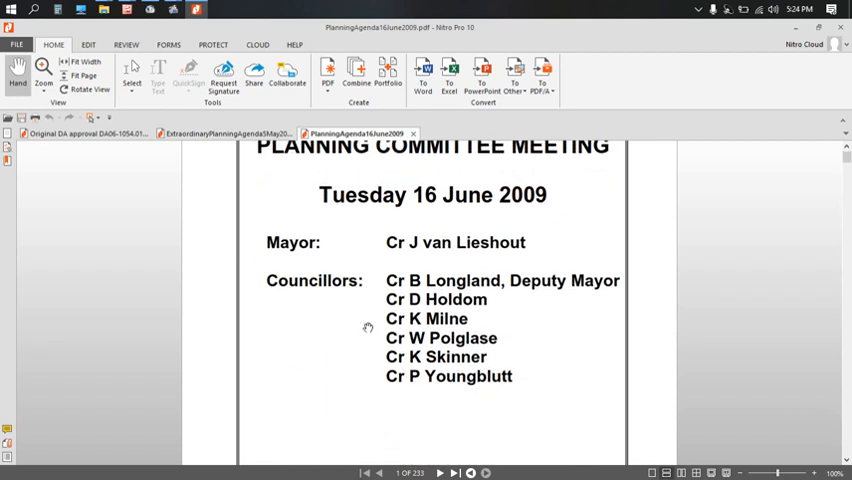
pyautogui.moveTo(280, 285)
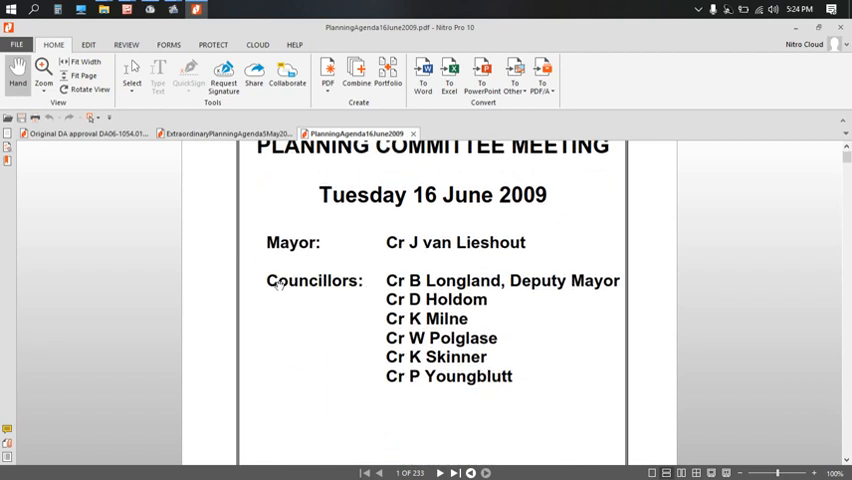
pyautogui.moveTo(430, 248)
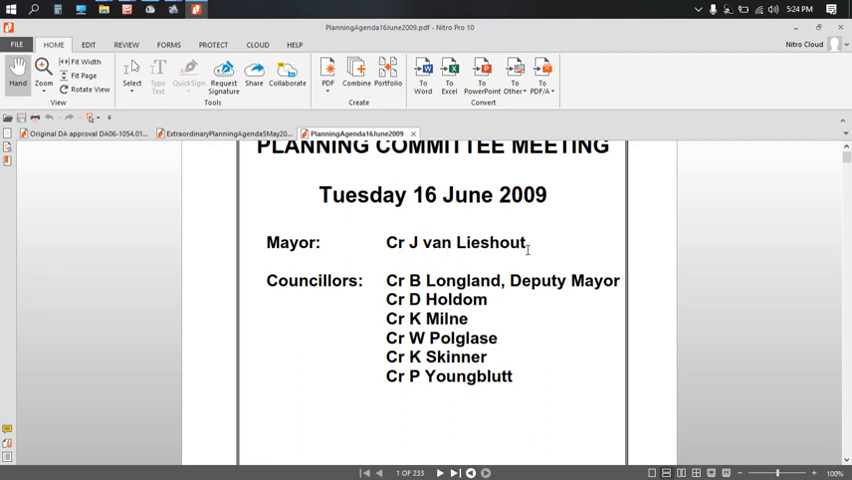
pyautogui.moveTo(289, 240)
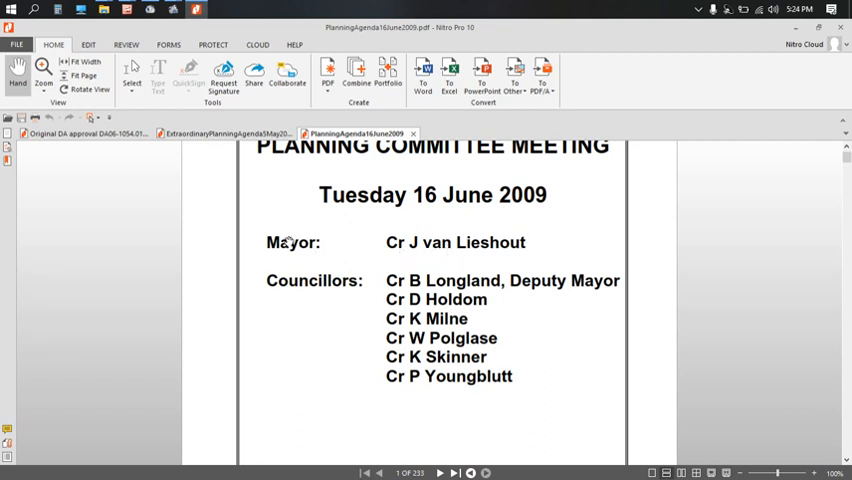
# - Switch to the ExtraordinaryPlanningAgenda5May2009 document tab
pyautogui.click(230, 133)
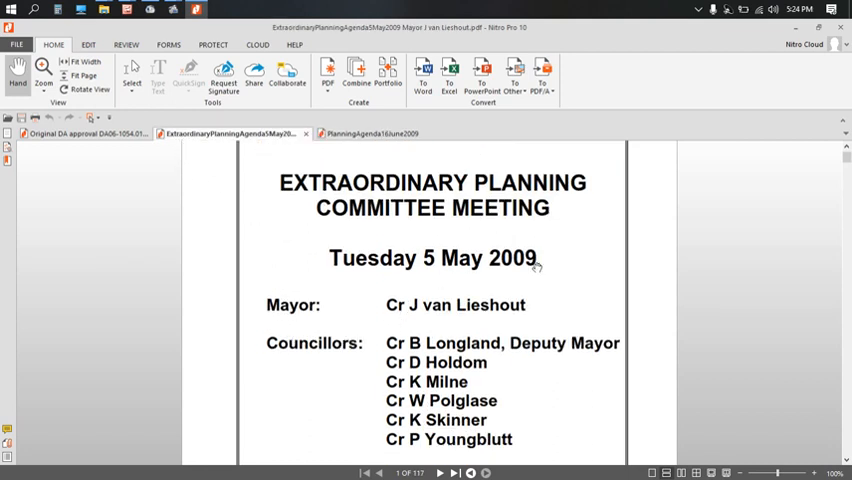
pyautogui.moveTo(283, 327)
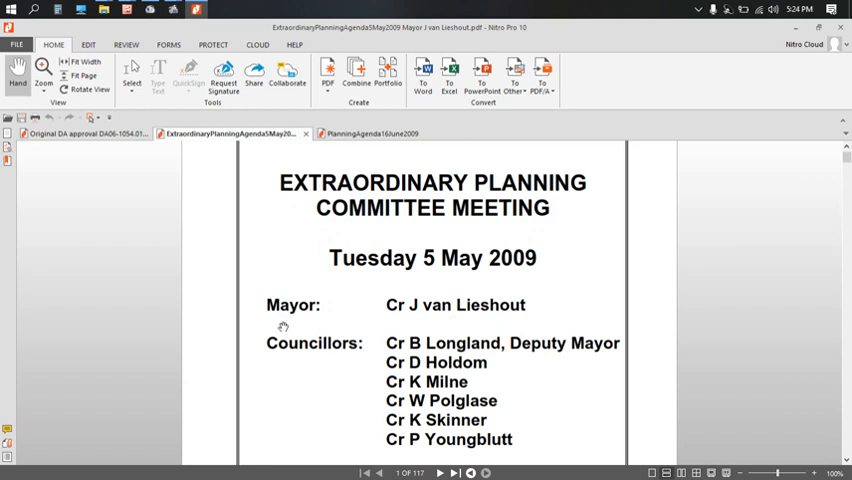
pyautogui.moveTo(458, 313)
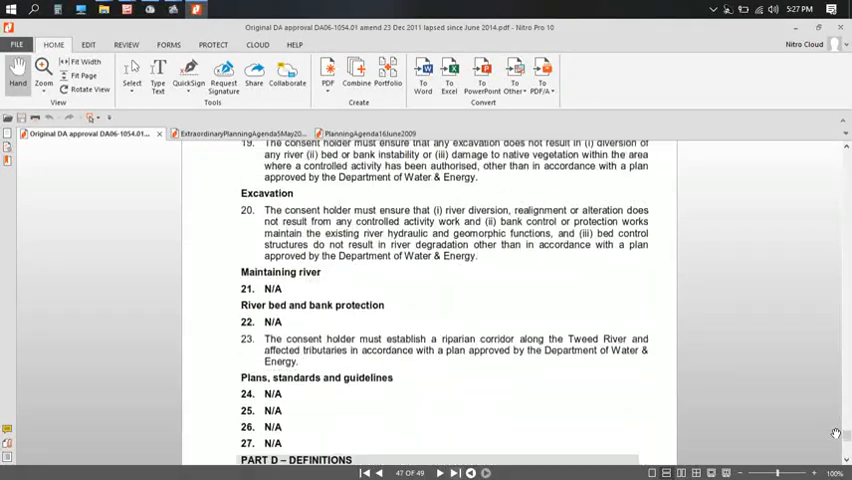
# - Page down through the DA approval to its last page, 49 of 49
pyautogui.click(438, 473)
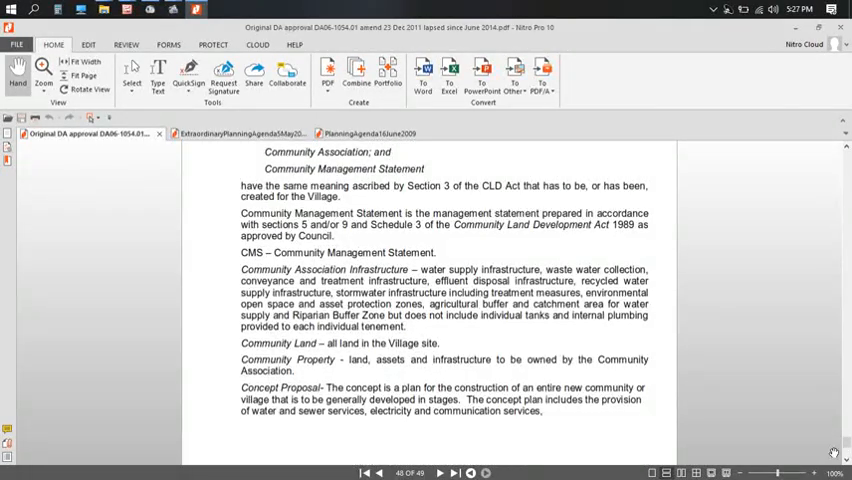
pyautogui.click(454, 472)
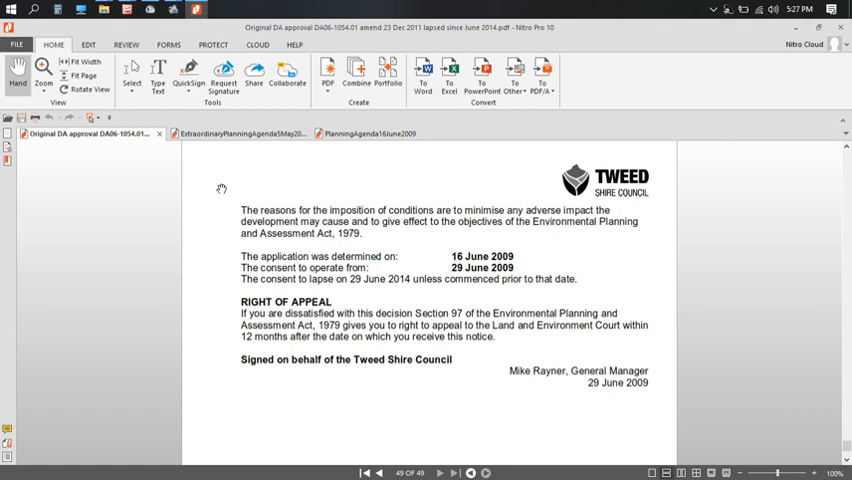
pyautogui.moveTo(242, 283)
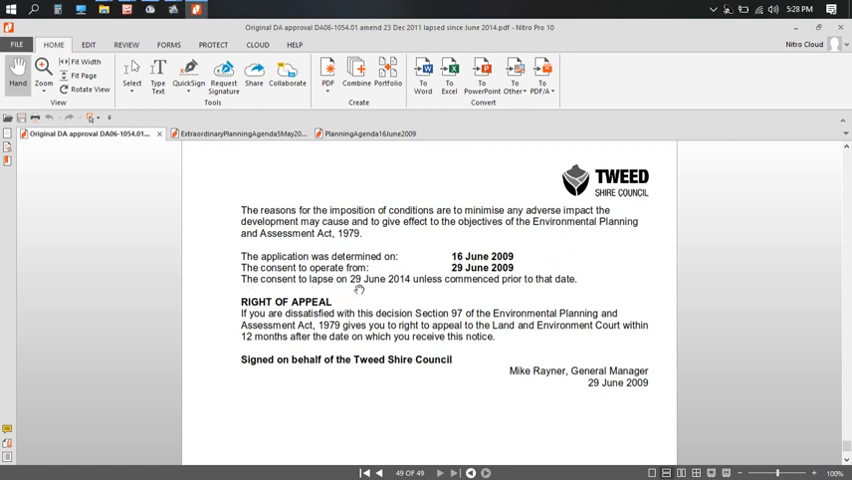
pyautogui.moveTo(401, 293)
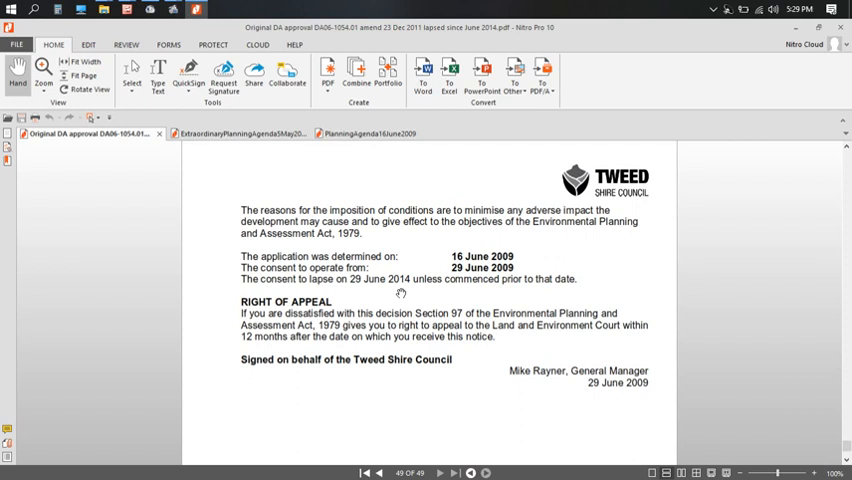
# - Return to page one and scroll down to the amended description and three lot subdivision
pyautogui.click(374, 472)
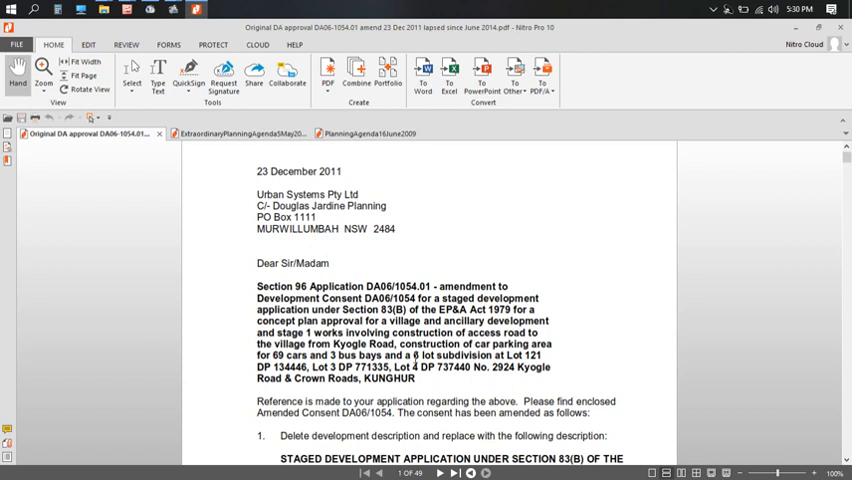
pyautogui.scroll(-3)
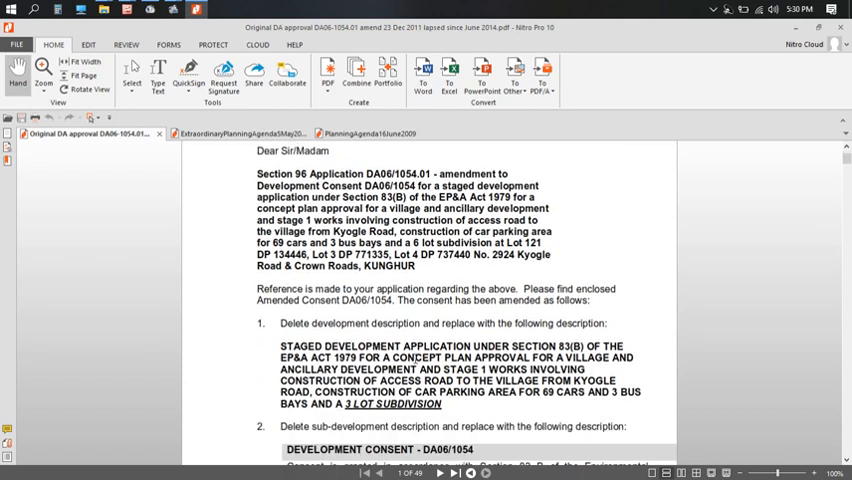
pyautogui.scroll(-3)
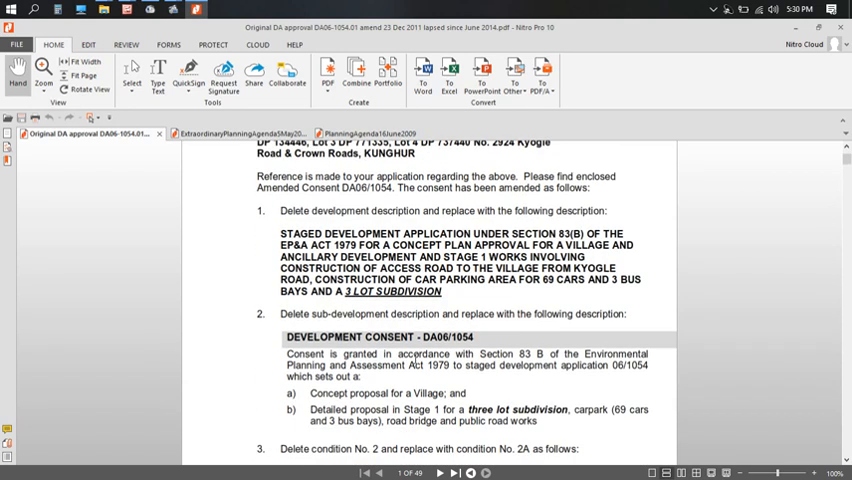
pyautogui.scroll(-3)
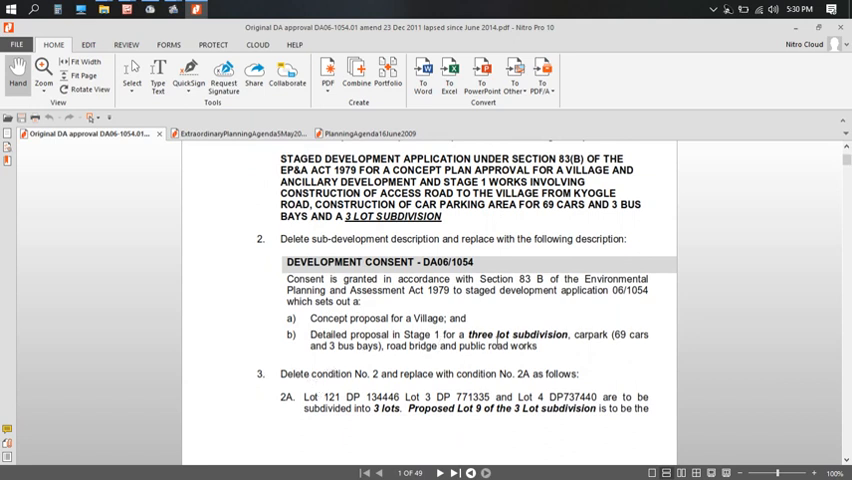
pyautogui.moveTo(547, 346)
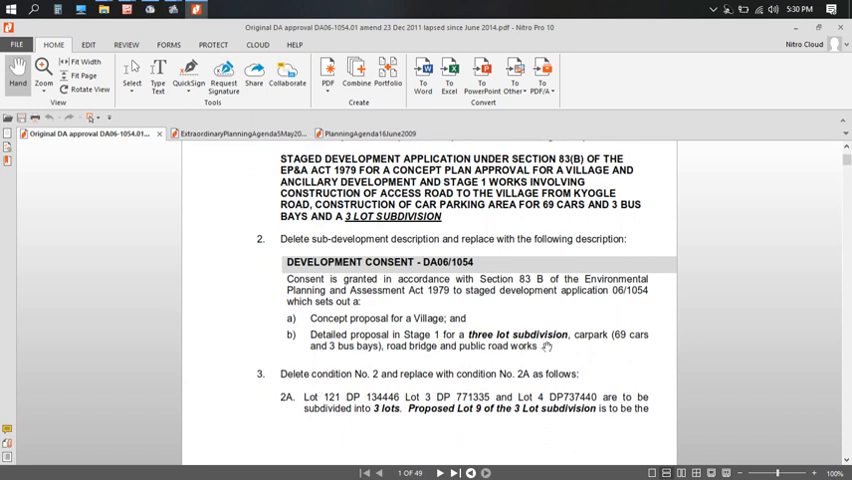